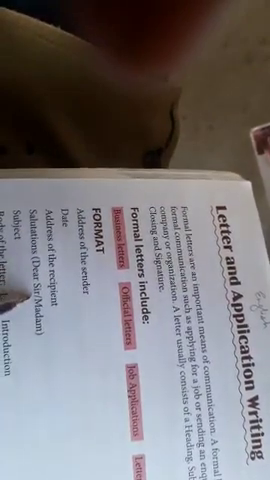
mouse_move(135, 240)
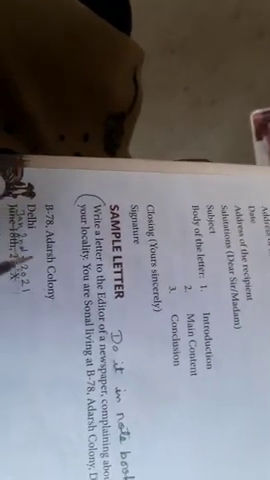
scroll("down", 3)
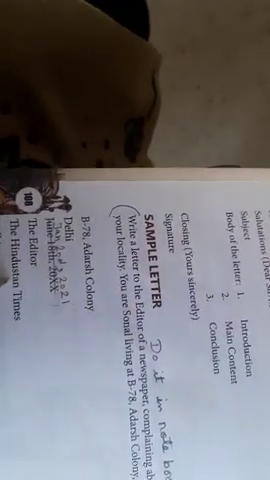